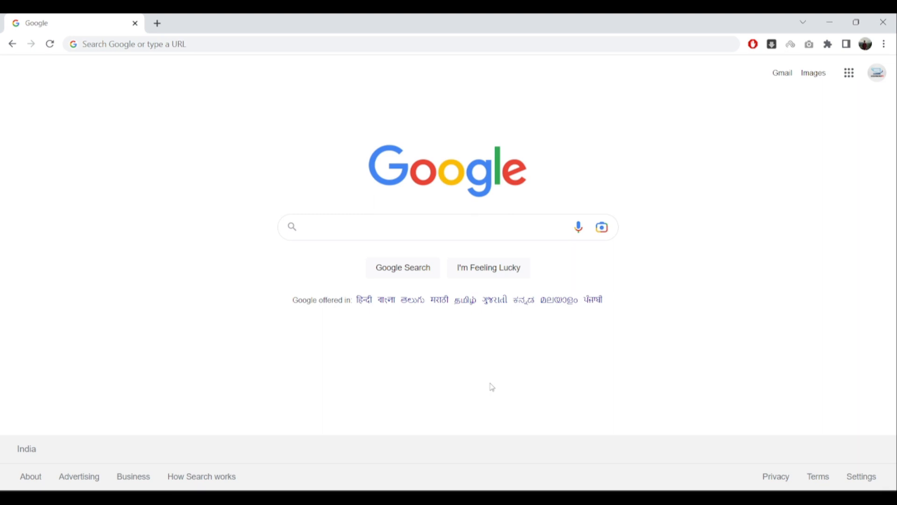
{"action": "mouse_move", "coordinate": [472, 285]}
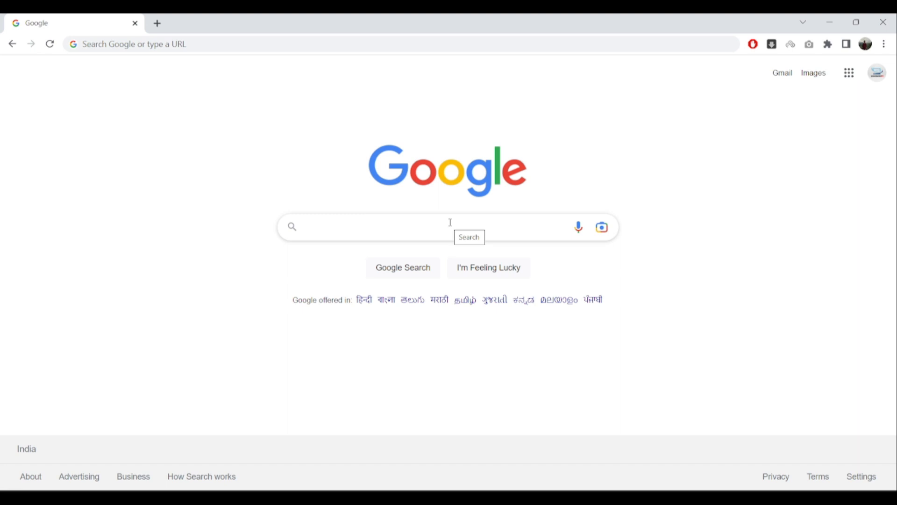
Search Google for elon musk and switch to image results.
{"action": "type", "text": "el"}
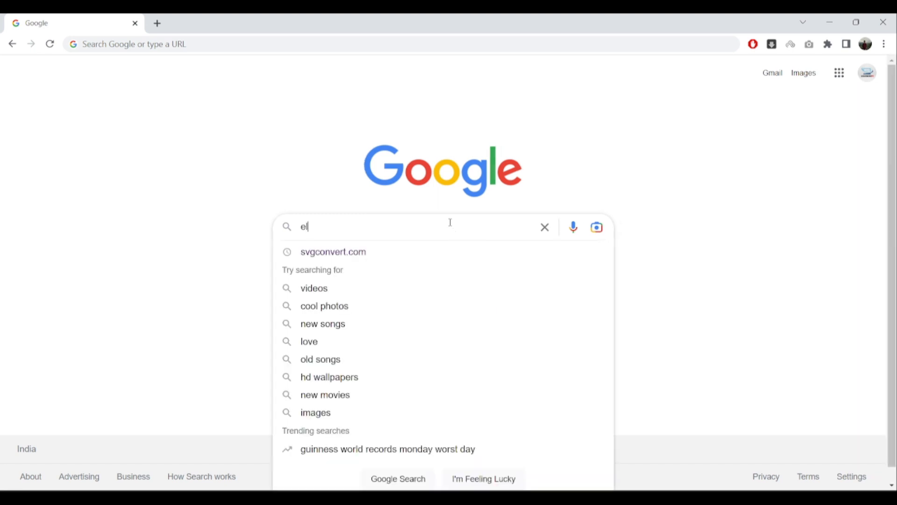
{"action": "type", "text": "on musk"}
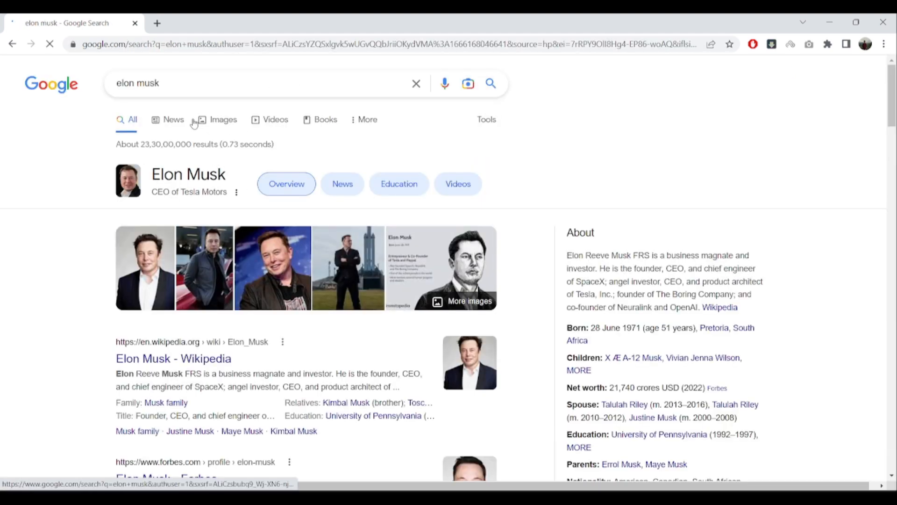
{"action": "left_click", "coordinate": [223, 119]}
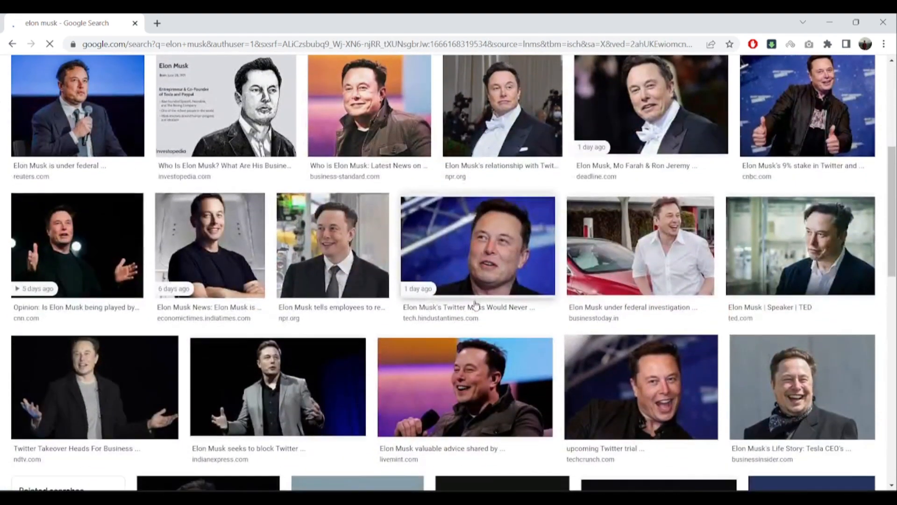
Refine the query to 'elon musk sketch' and browse the sketch-style portrait results.
{"action": "scroll", "scroll_direction": "up", "scroll_amount": 3}
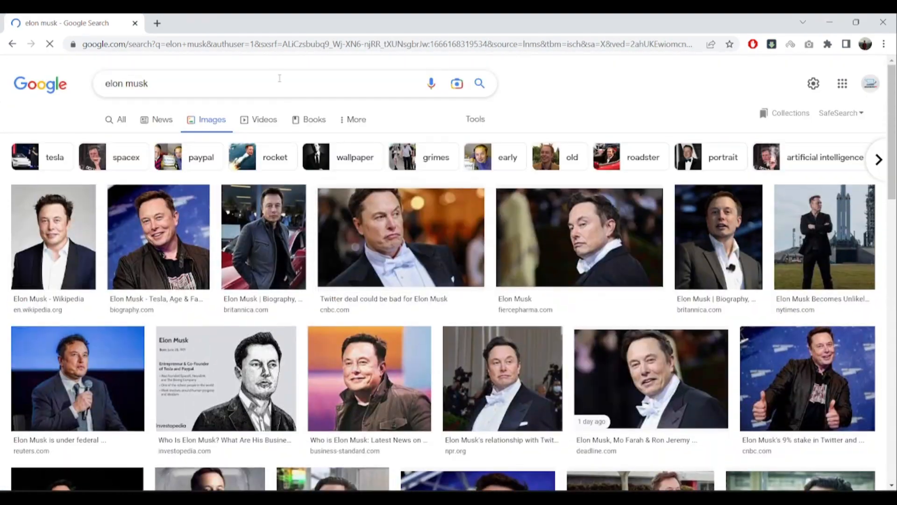
{"action": "type", "text": "ske"}
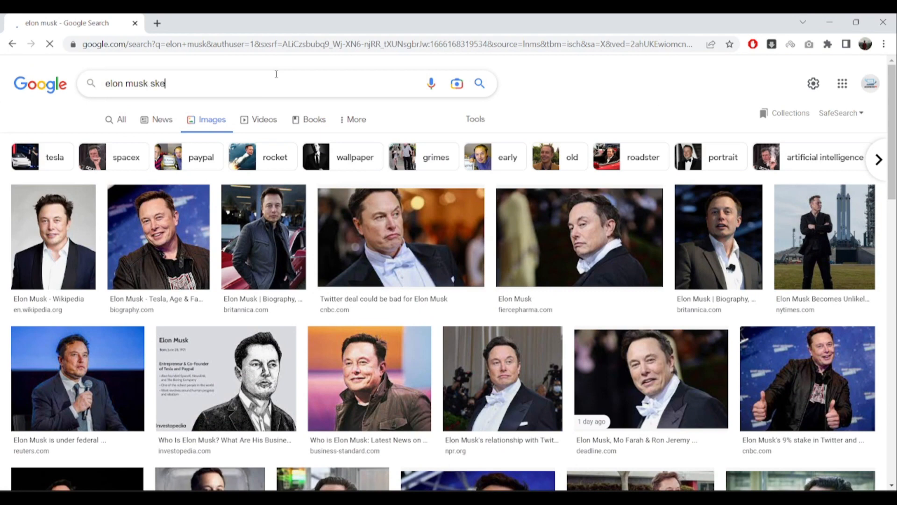
{"action": "key", "text": "Return"}
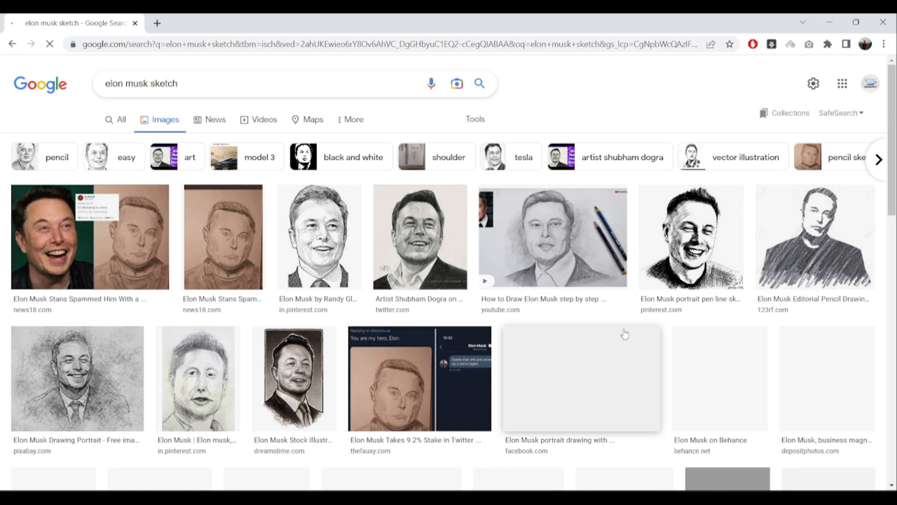
{"action": "scroll", "scroll_direction": "down", "scroll_amount": 3}
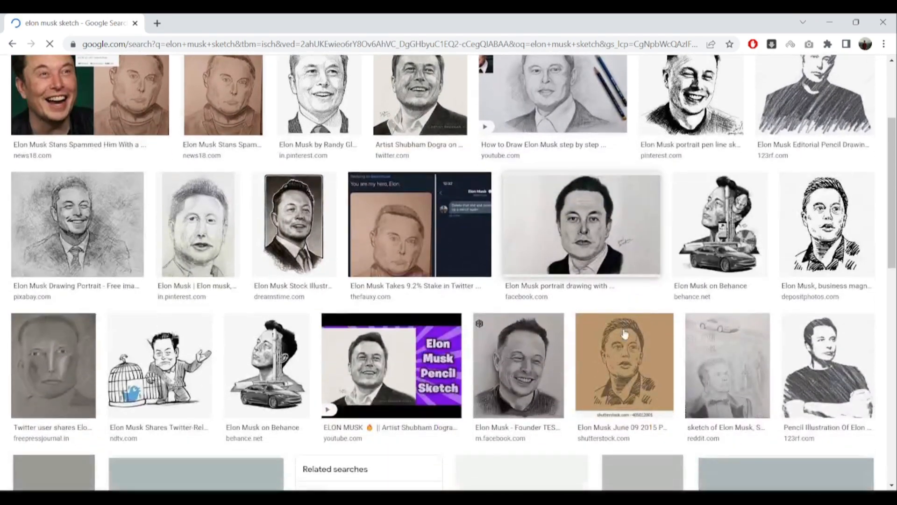
{"action": "scroll", "scroll_direction": "up", "scroll_amount": 3}
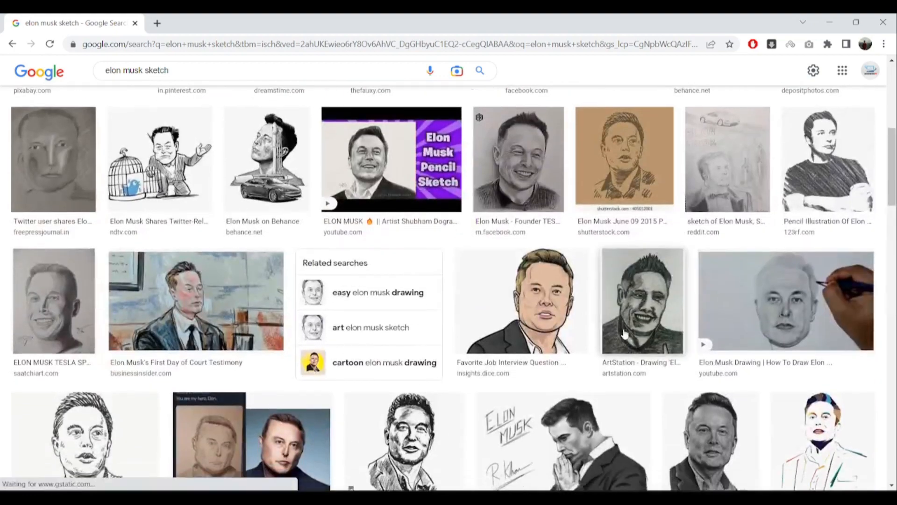
{"action": "scroll", "scroll_direction": "down", "scroll_amount": 3}
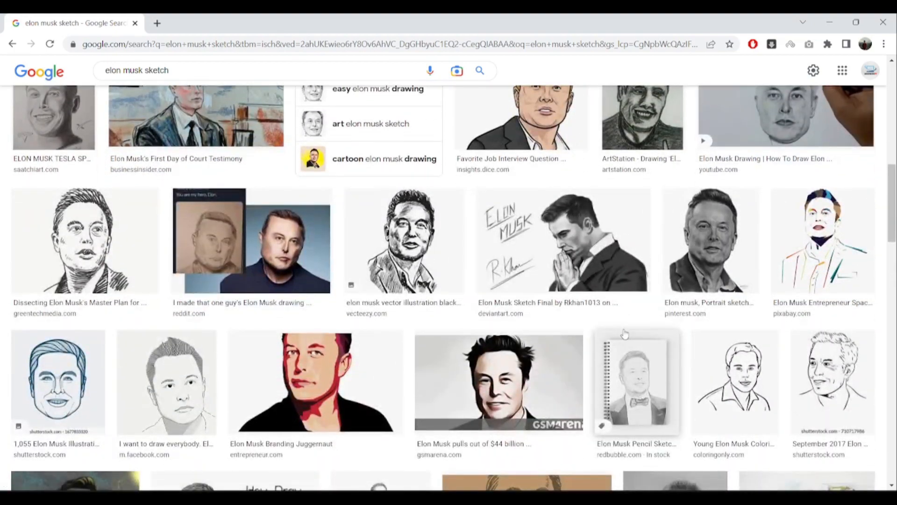
{"action": "scroll", "scroll_direction": "down", "scroll_amount": 3}
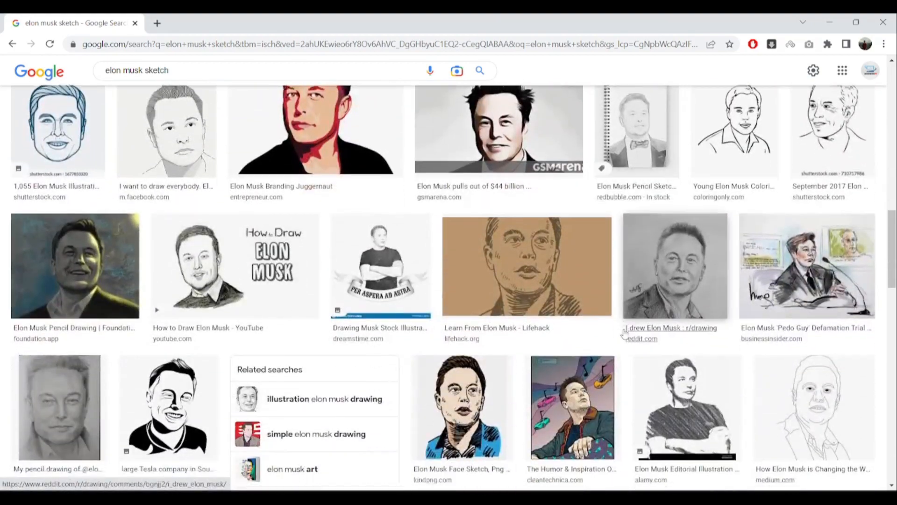
{"action": "scroll", "scroll_direction": "down", "scroll_amount": 3}
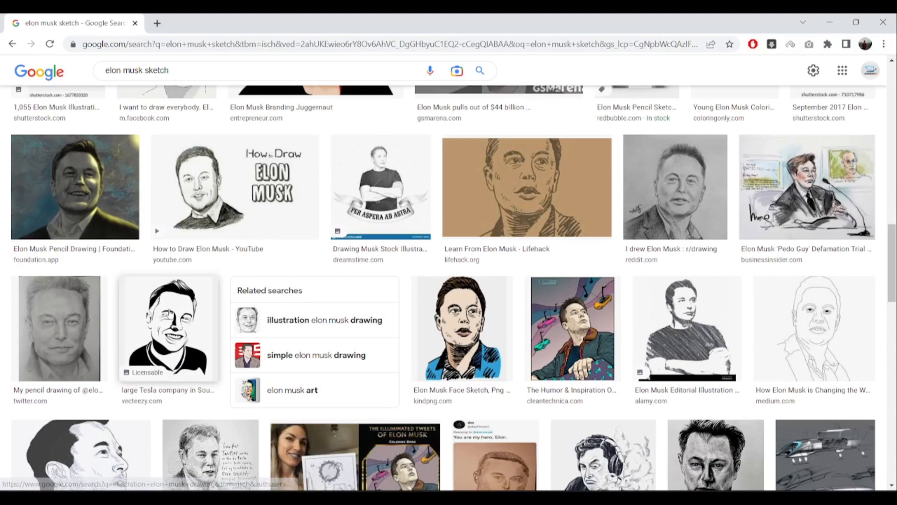
Save the black-and-white Vecteezy sketch as 'elon musk.jpg' into the Elon musk folder.
{"action": "left_click", "coordinate": [167, 326]}
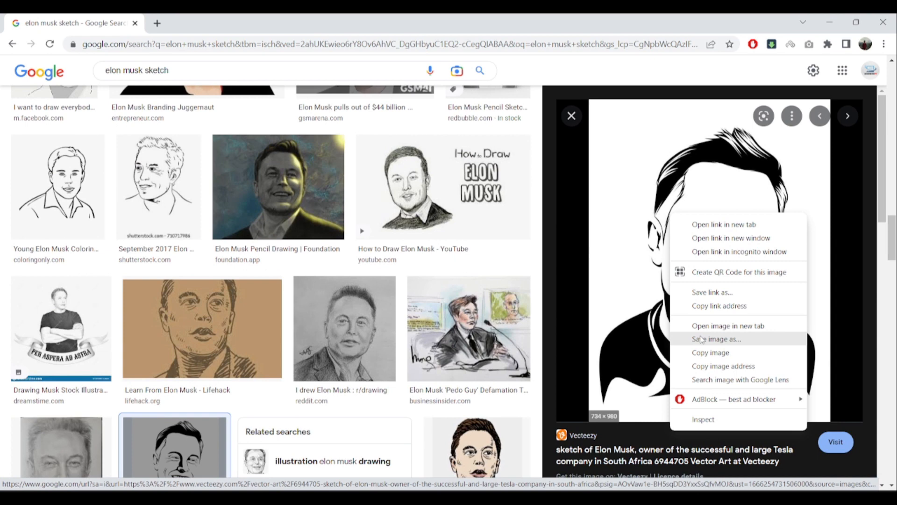
{"action": "left_click", "coordinate": [717, 339]}
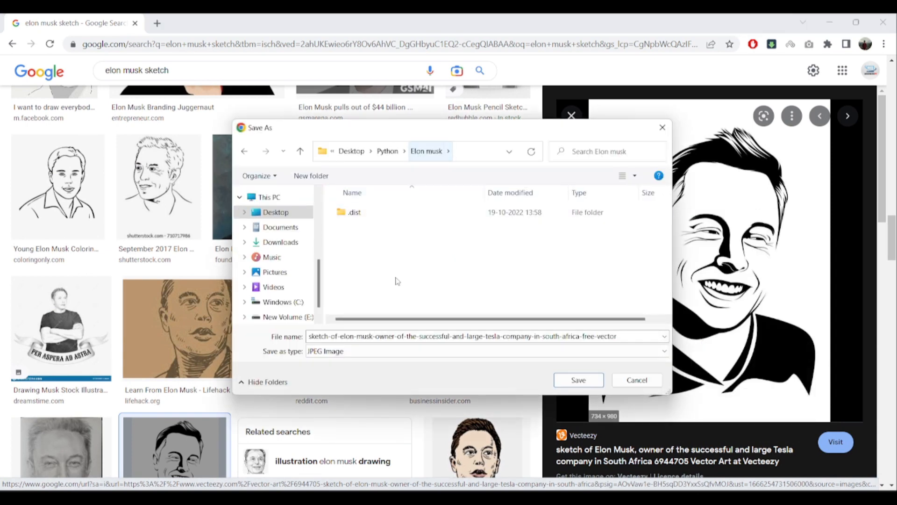
{"action": "triple_click", "coordinate": [486, 336]}
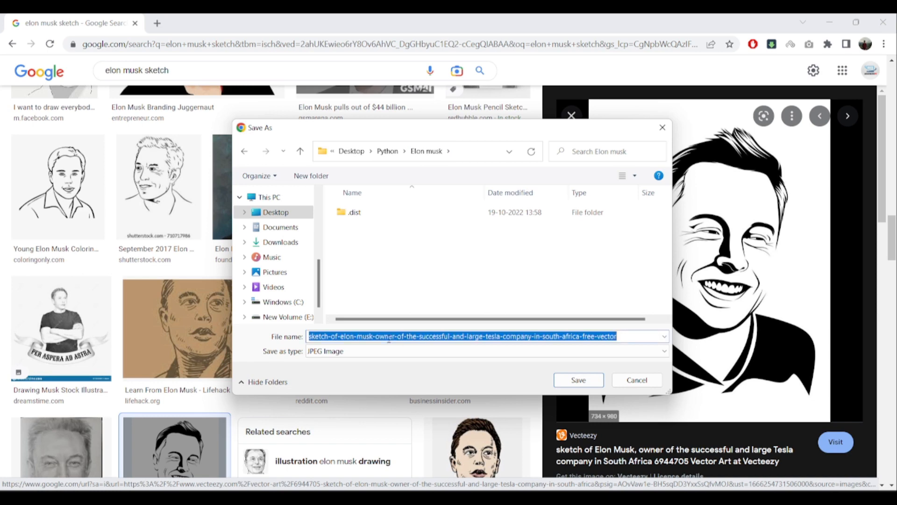
{"action": "type", "text": "elon m"}
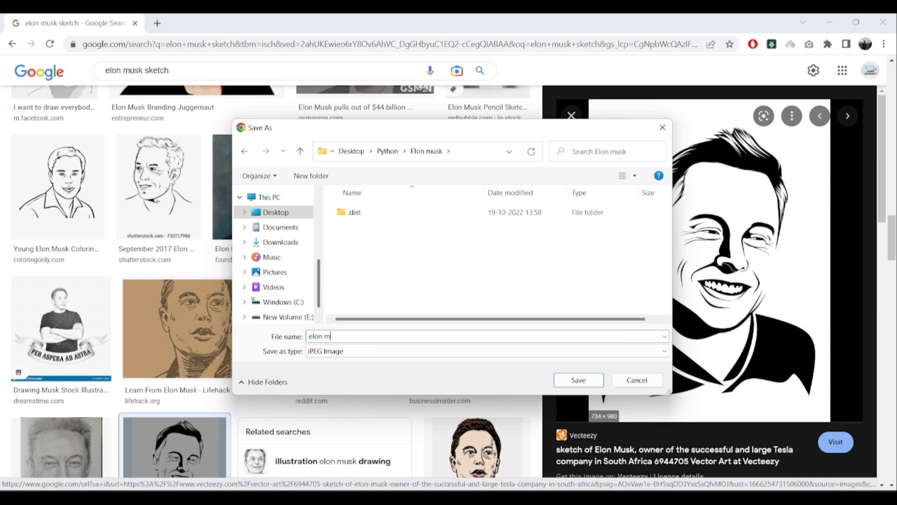
{"action": "type", "text": "usk"}
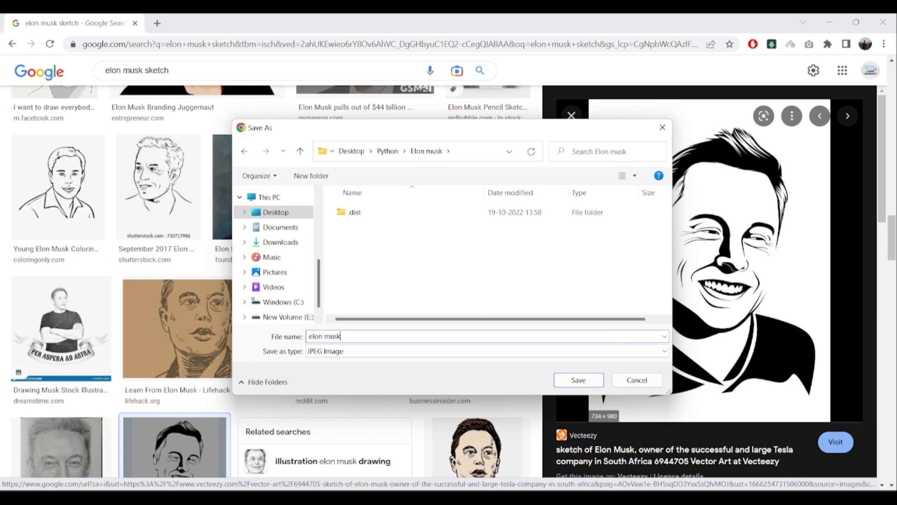
{"action": "left_click", "coordinate": [578, 380]}
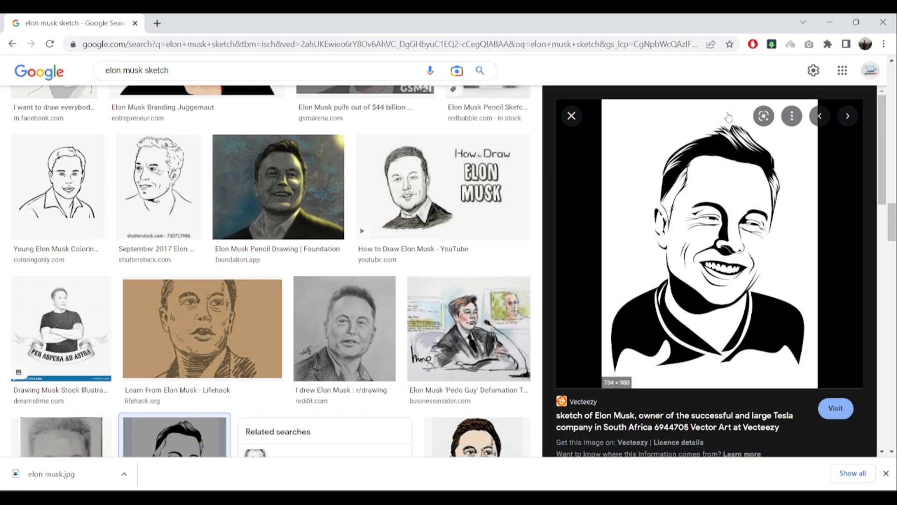
View elon musk.jpg in Windows Photos crop mode, then move to the svgconvert.com converter.
{"action": "left_click", "coordinate": [51, 474]}
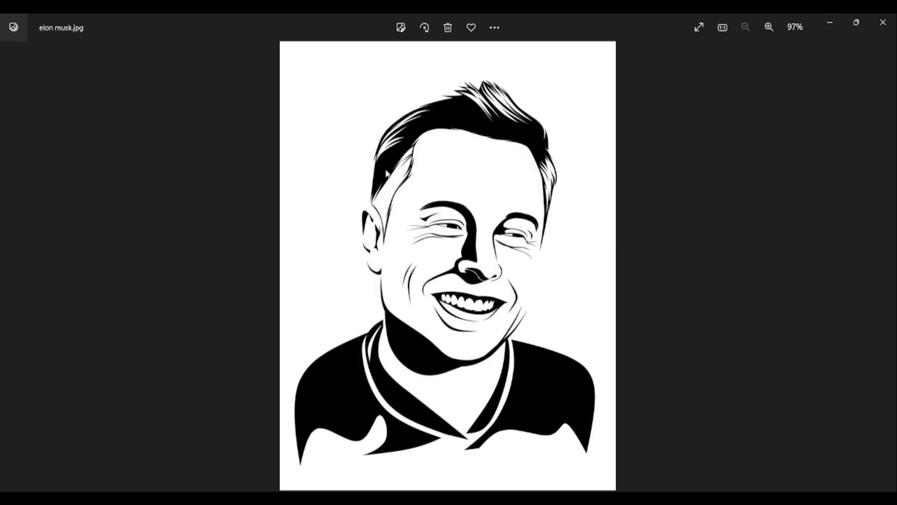
{"action": "left_click", "coordinate": [402, 27]}
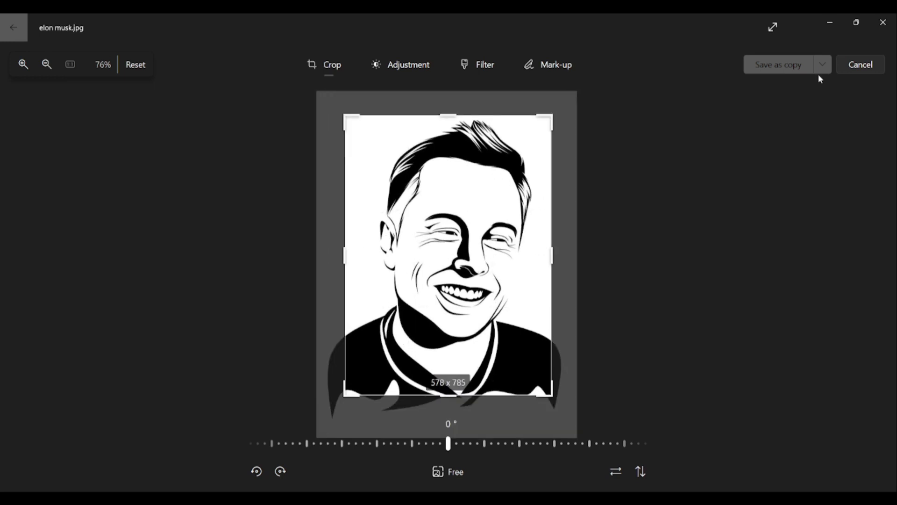
{"action": "left_click", "coordinate": [778, 65]}
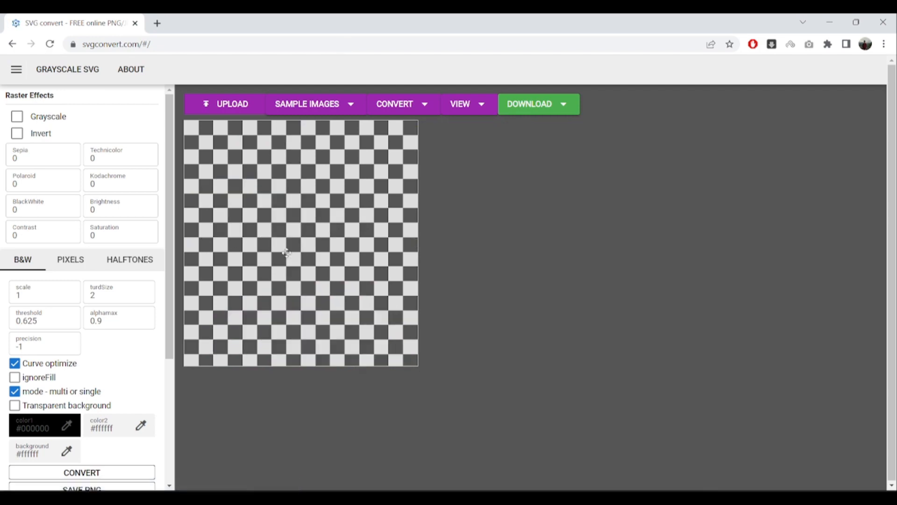
Upload the elon musk image to SVGconvert and review the traced black-and-white portrait.
{"action": "left_click", "coordinate": [226, 103]}
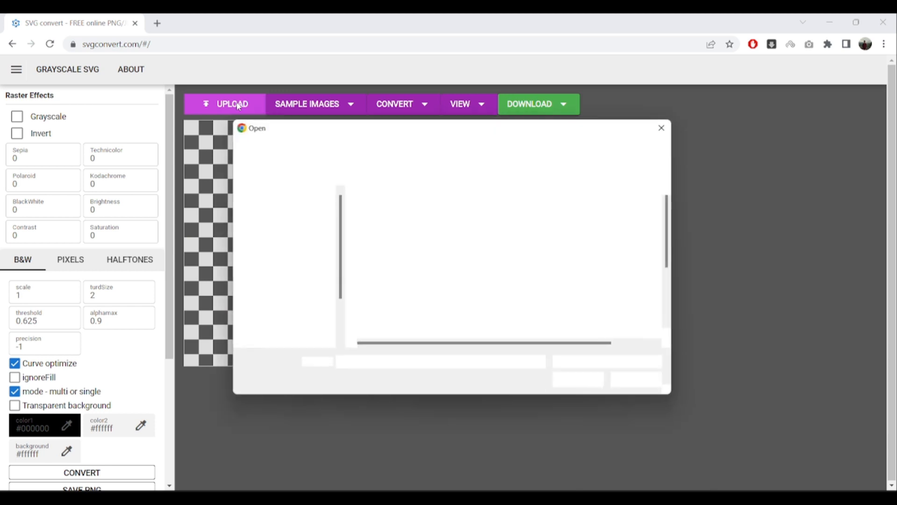
{"action": "left_click", "coordinate": [449, 218]}
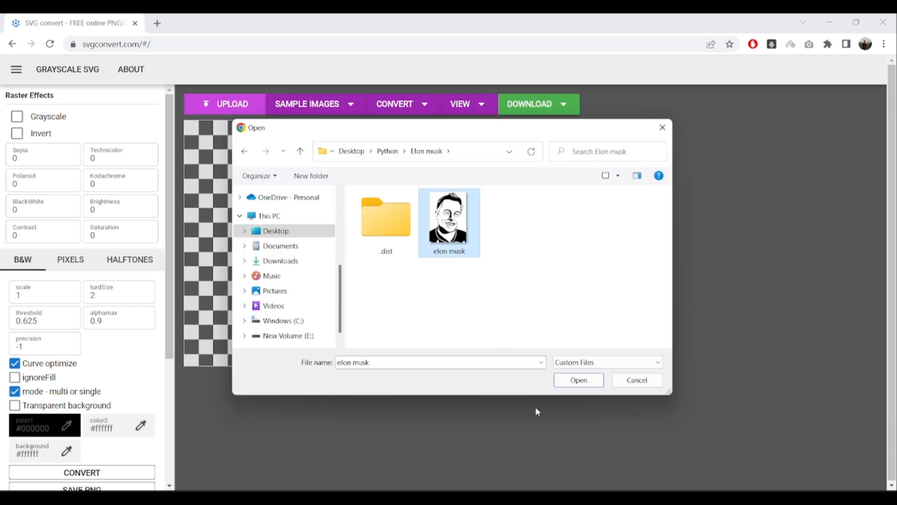
{"action": "left_click", "coordinate": [578, 379]}
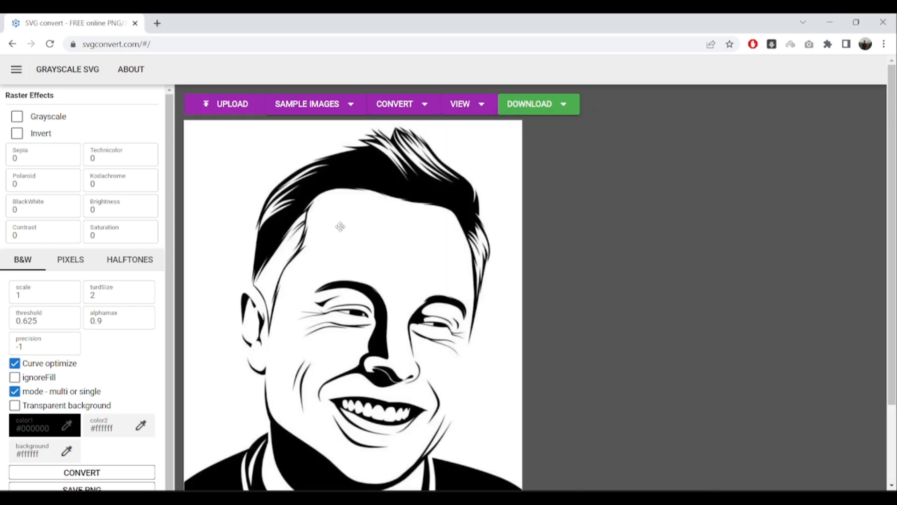
{"action": "left_click", "coordinate": [394, 104]}
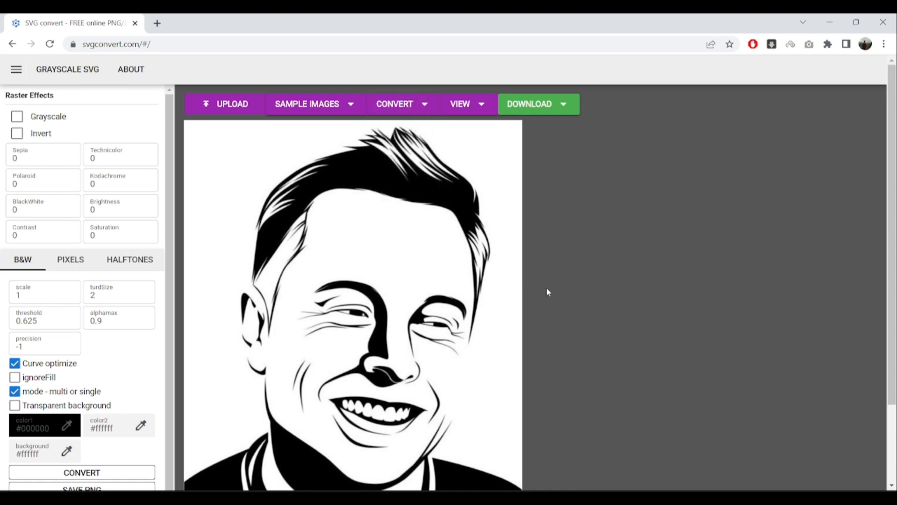
{"action": "scroll", "scroll_direction": "down", "scroll_amount": 3}
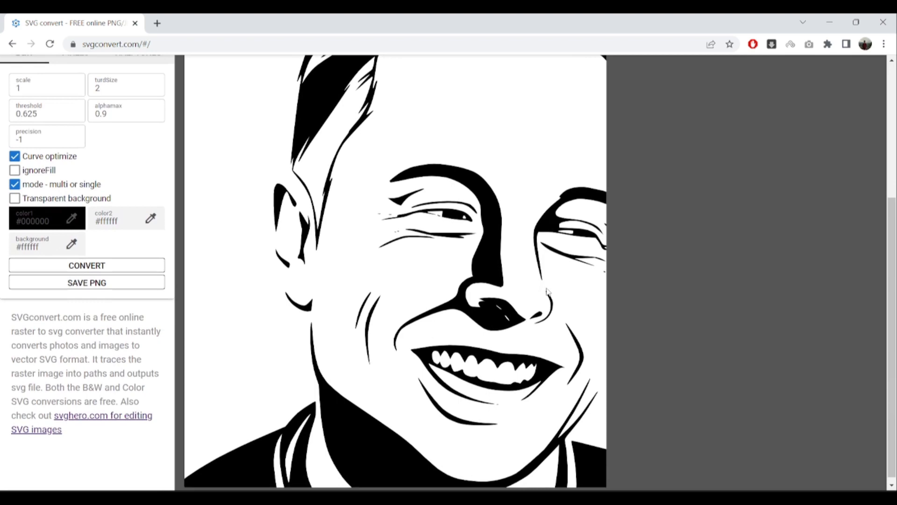
{"action": "scroll", "scroll_direction": "up", "scroll_amount": 3}
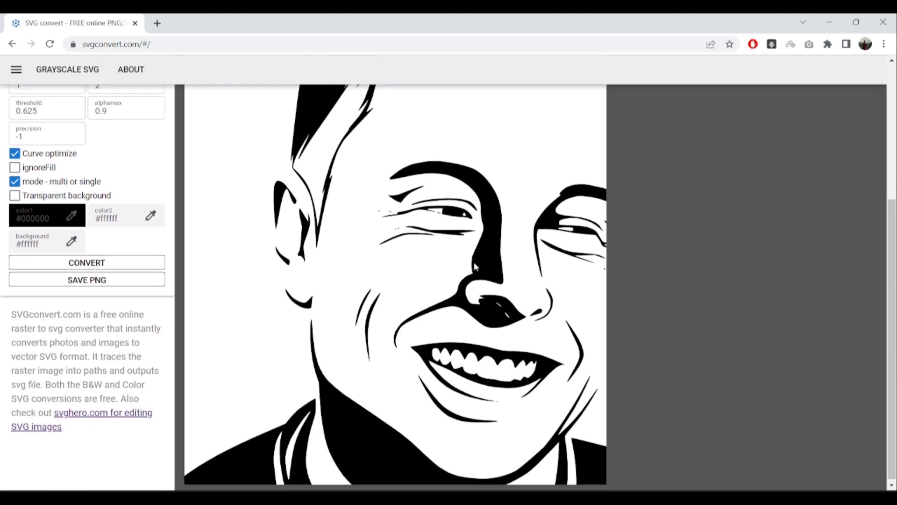
{"action": "scroll", "scroll_direction": "up", "scroll_amount": 3}
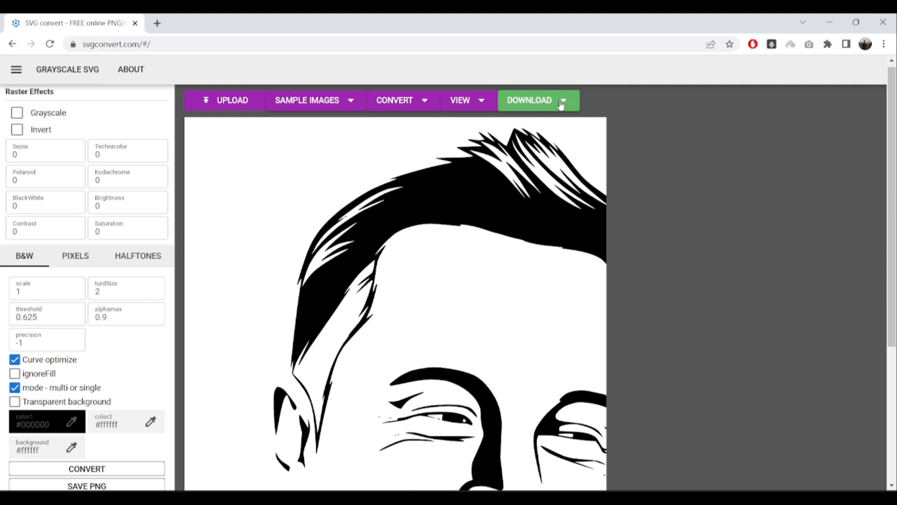
Download the traced portrait from SVGconvert as 2022_10_19.svg.
{"action": "left_click", "coordinate": [530, 100]}
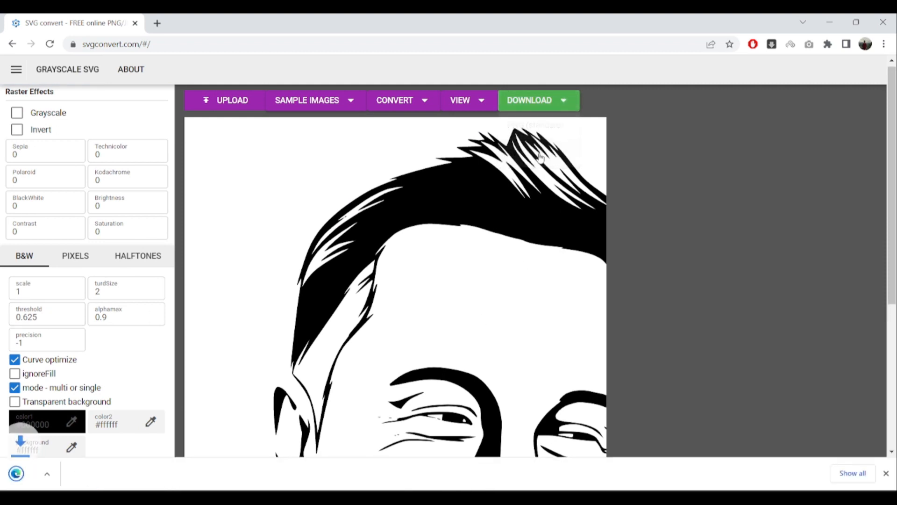
{"action": "left_click", "coordinate": [529, 100]}
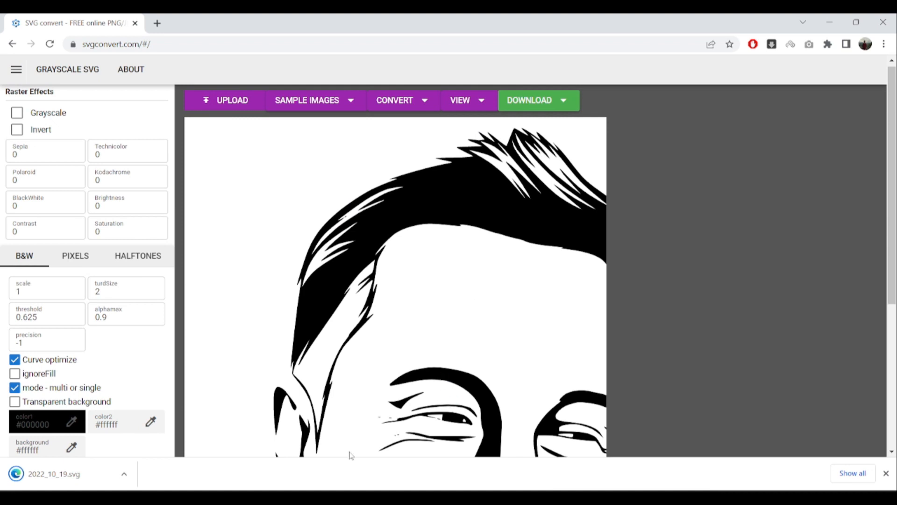
{"action": "mouse_move", "coordinate": [80, 481]}
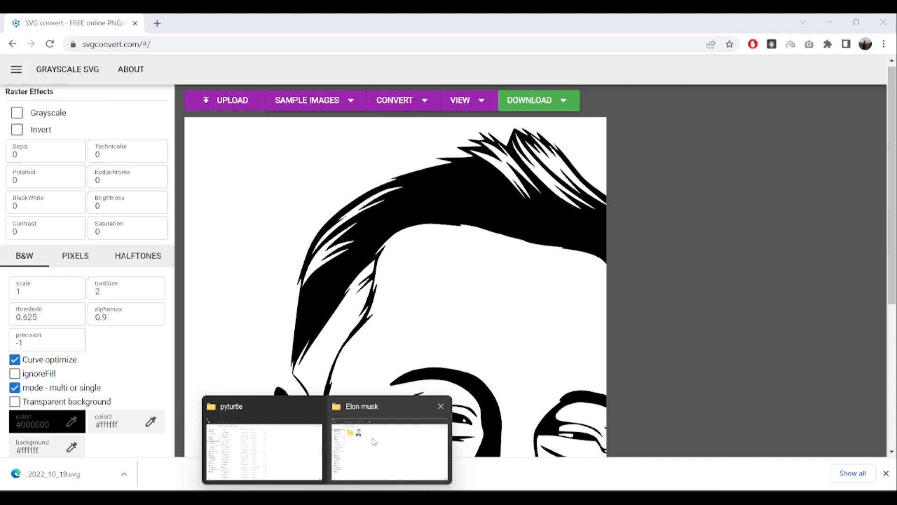
Place the downloaded SVG in the Elon musk folder and rename it to match the image.
{"action": "left_click", "coordinate": [388, 453]}
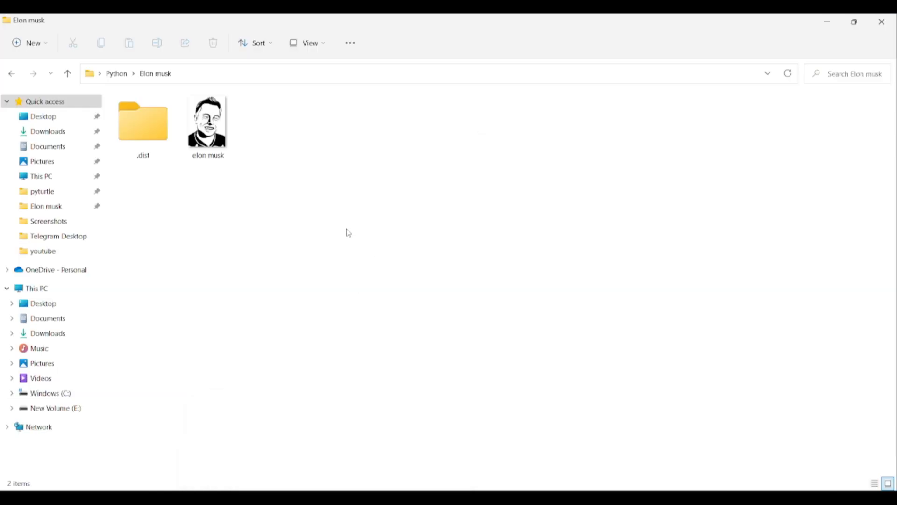
{"action": "left_click", "coordinate": [272, 120]}
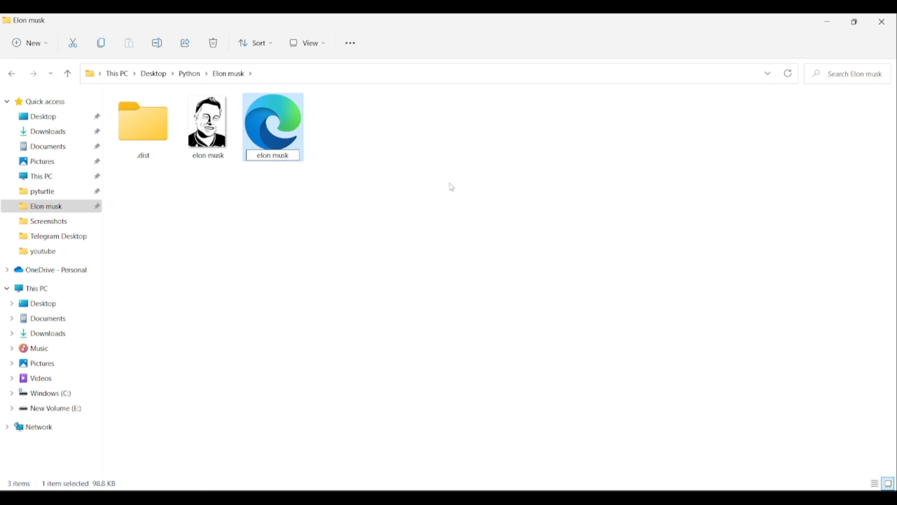
{"action": "left_click", "coordinate": [395, 429]}
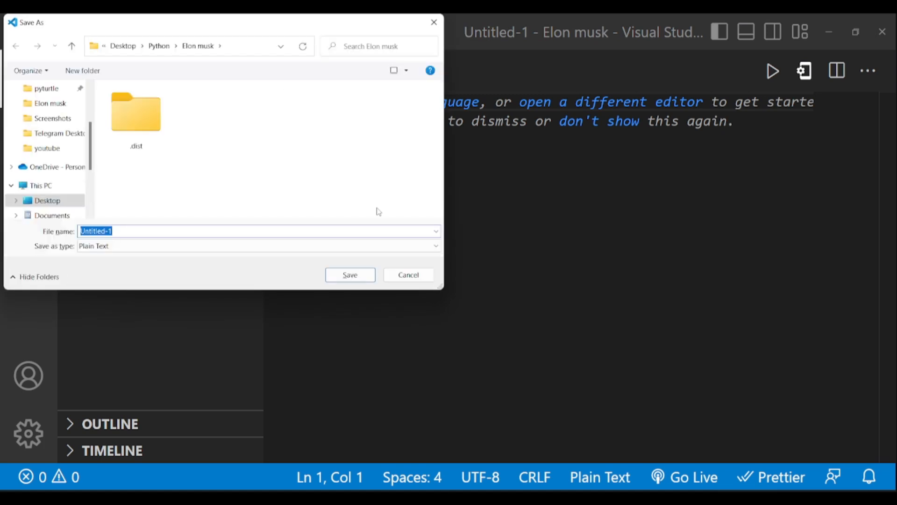
Save the new file as elon musk.py in the Elon musk project folder.
{"action": "type", "text": "elon musk.py"}
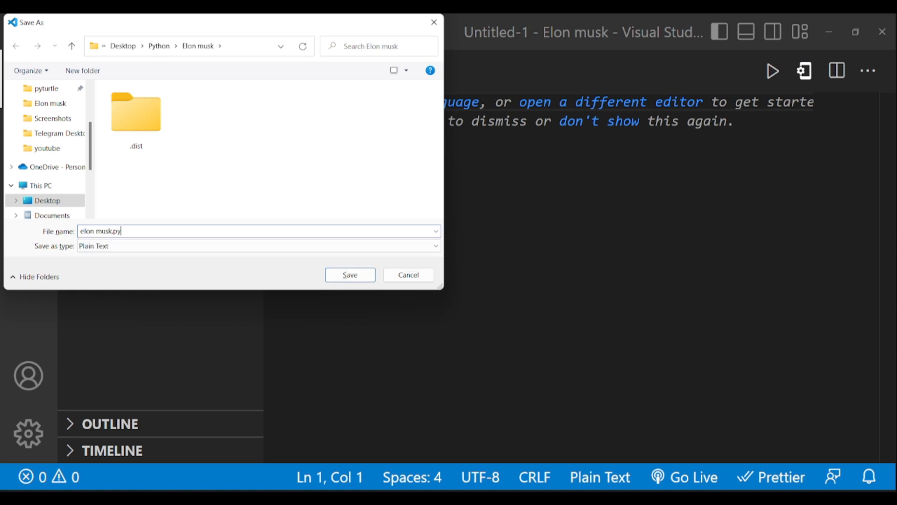
{"action": "left_click", "coordinate": [349, 275]}
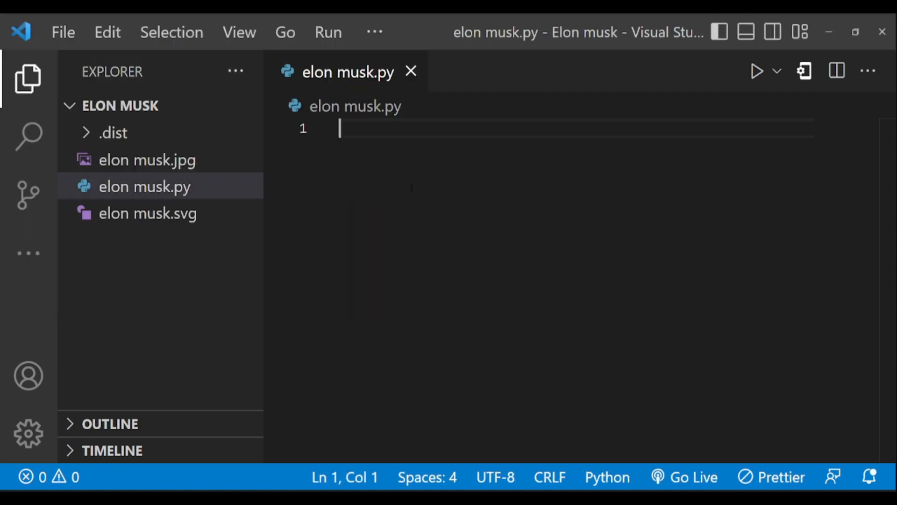
Write 'from sketchpy import canvas' and canvas.sketch_from_svg("elon musk.svg").
{"action": "type", "text": "fro"}
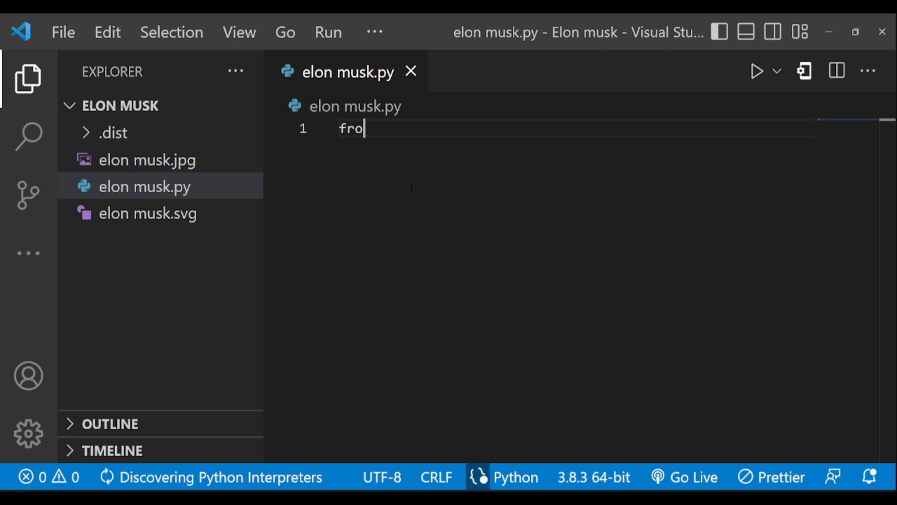
{"action": "type", "text": "m sketch"}
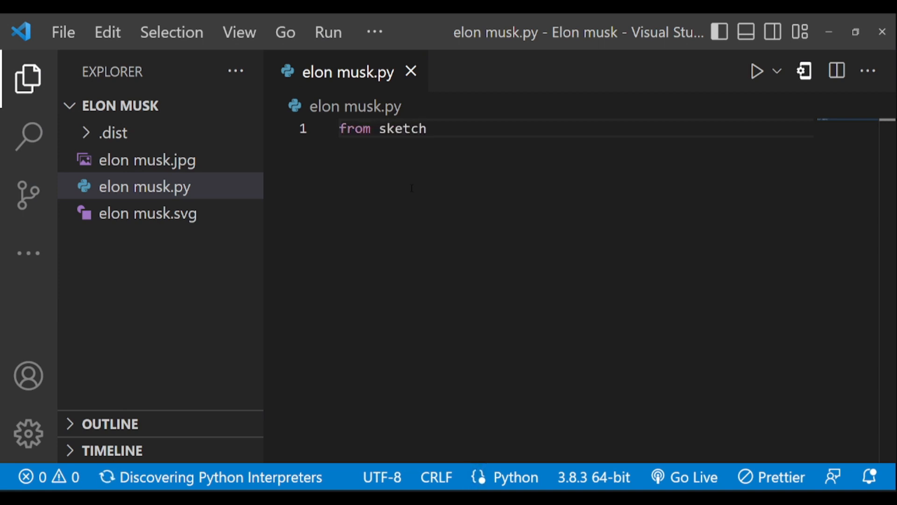
{"action": "type", "text": "py impo"}
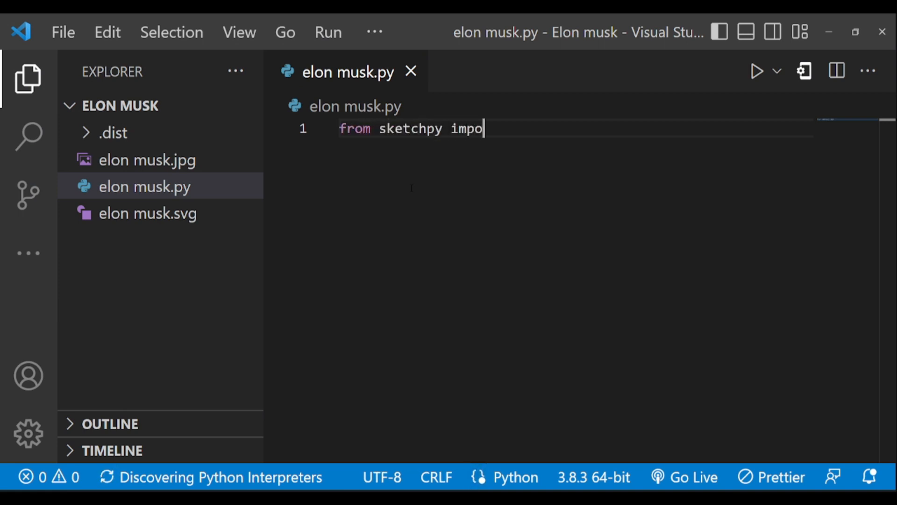
{"action": "type", "text": "rt canvas"}
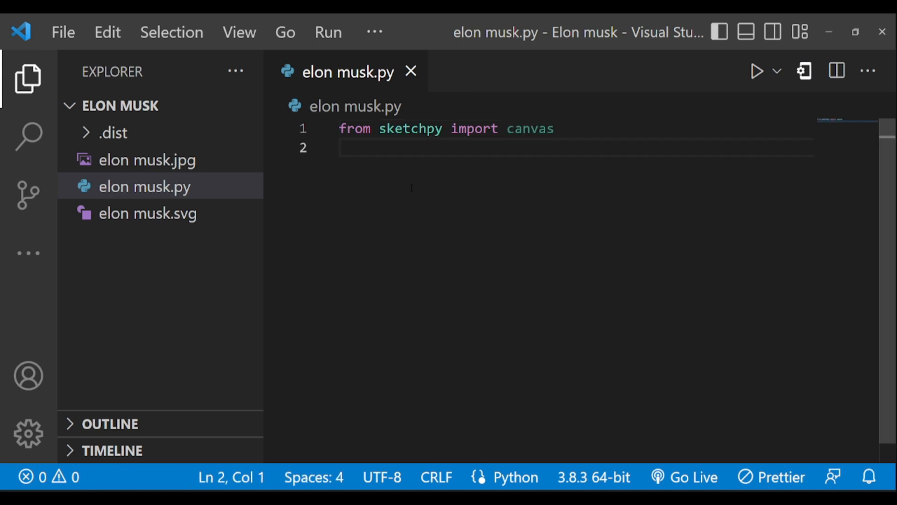
{"action": "type", "text": "canva"}
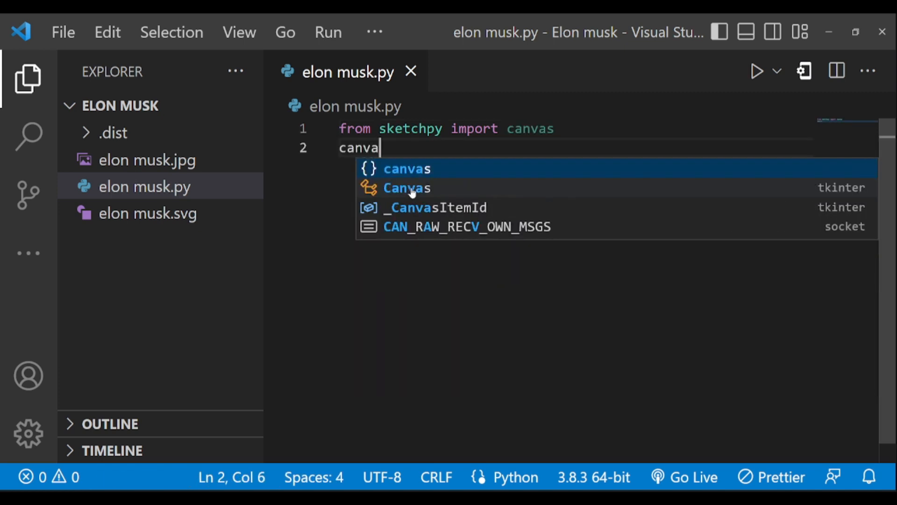
{"action": "type", "text": "s.s"}
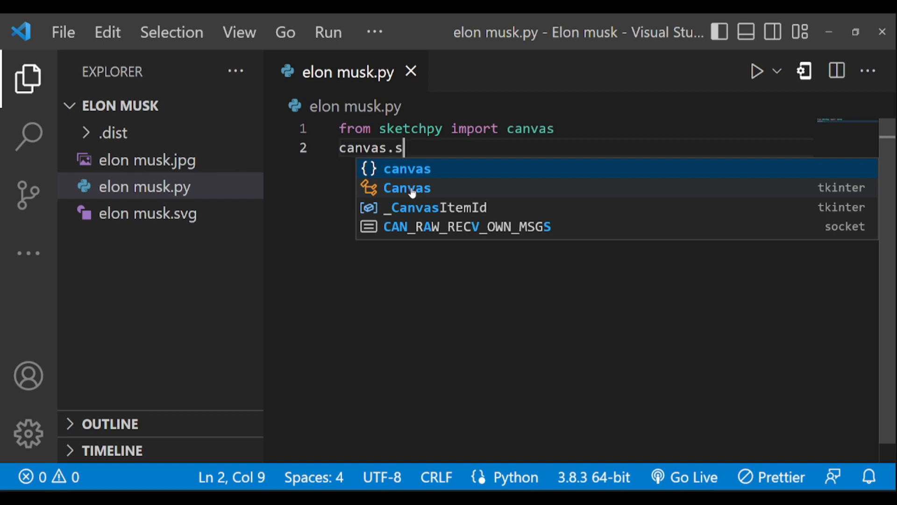
{"action": "type", "text": "ketch_from_svg"}
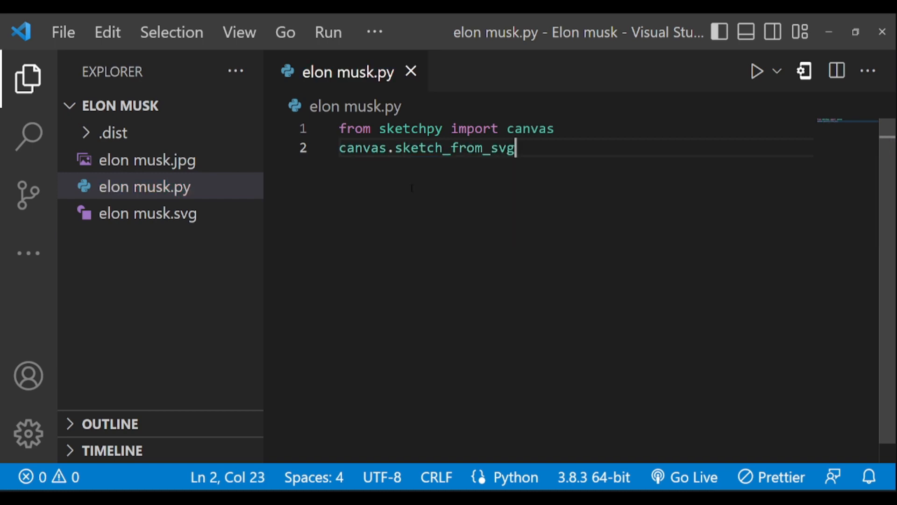
{"action": "type", "text": "(\"\")"}
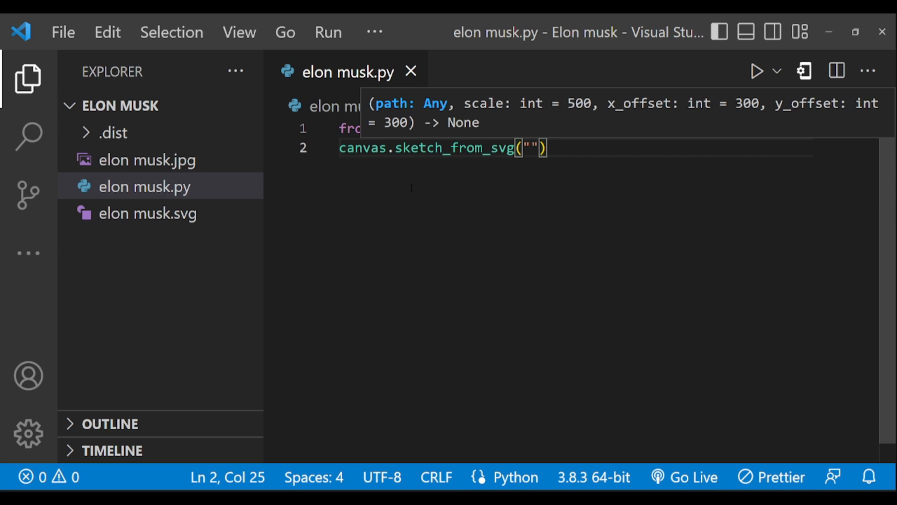
{"action": "type", "text": "elon m"}
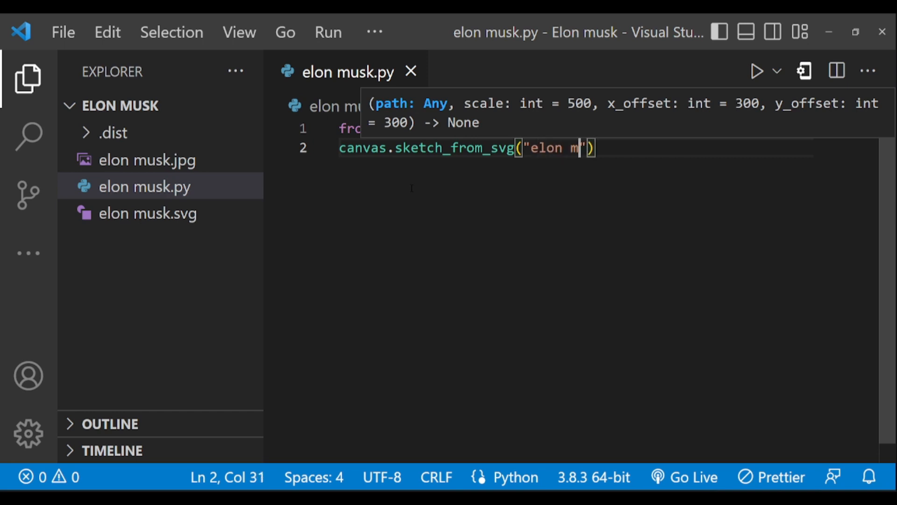
{"action": "type", "text": "usk.svg"}
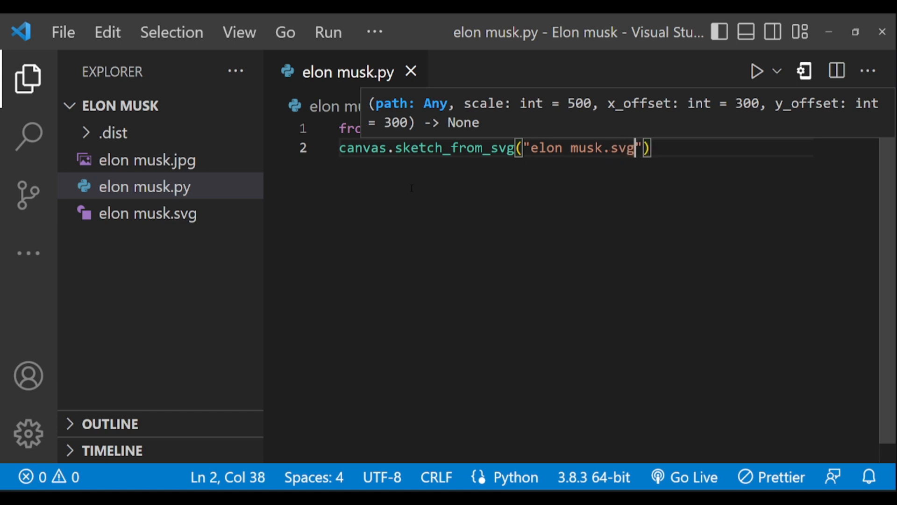
Assign the sketch to obj and add the obj.draw() call.
{"action": "left_click", "coordinate": [475, 148]}
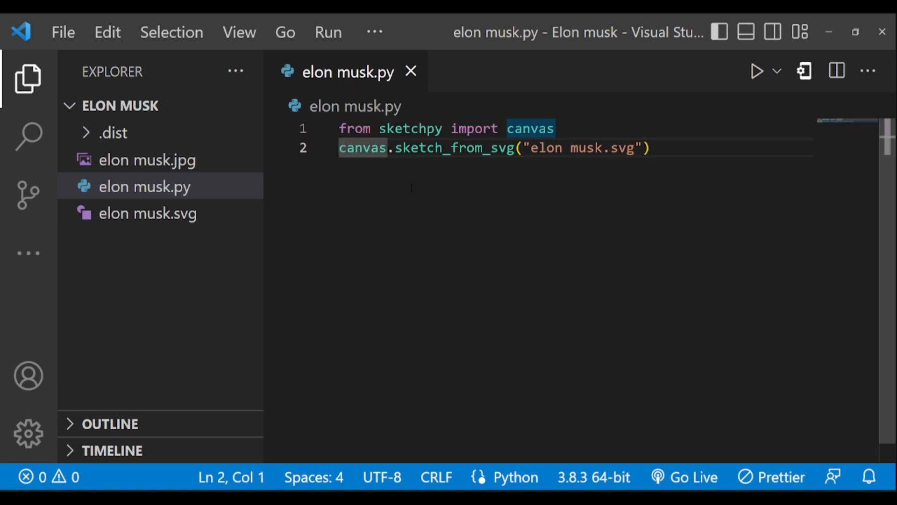
{"action": "type", "text": "obj ="}
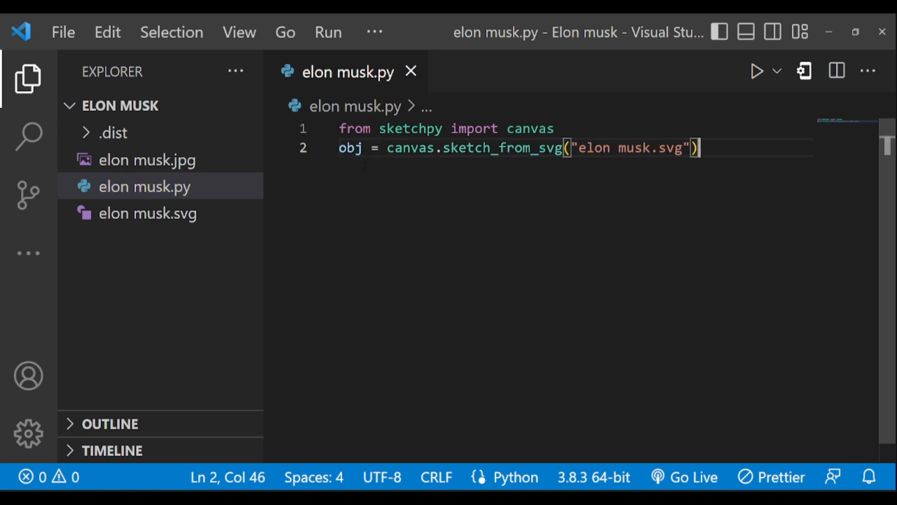
{"action": "type", "text": "o"}
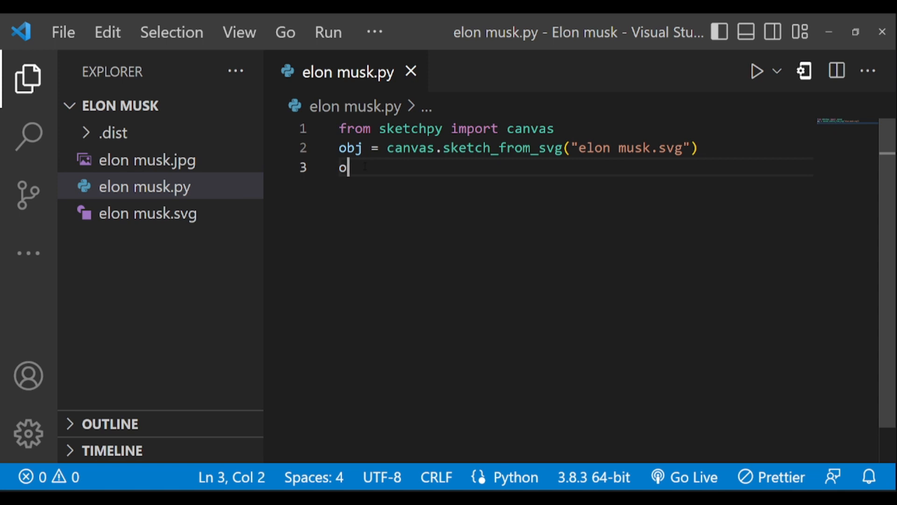
{"action": "type", "text": "bj.draw("}
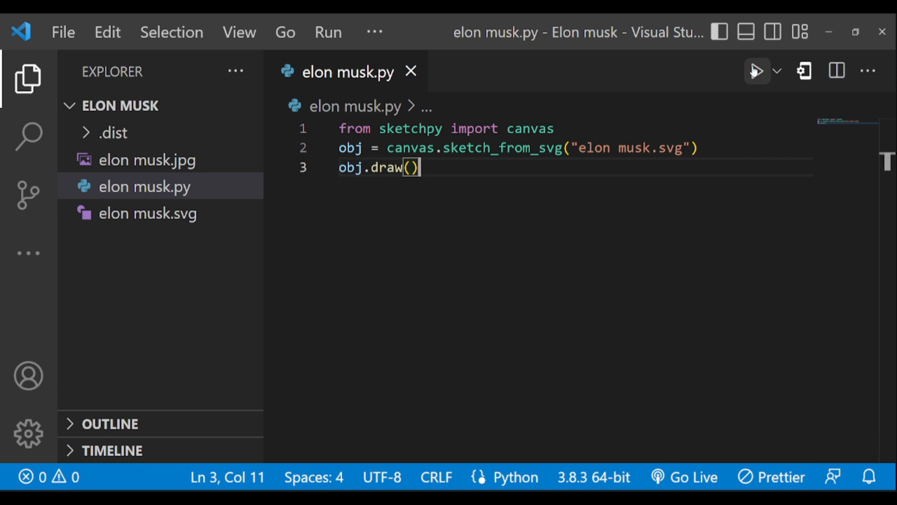
Run elon musk.py so the SVG loads and the Turtle window starts sketching the hair.
{"action": "left_click", "coordinate": [756, 70]}
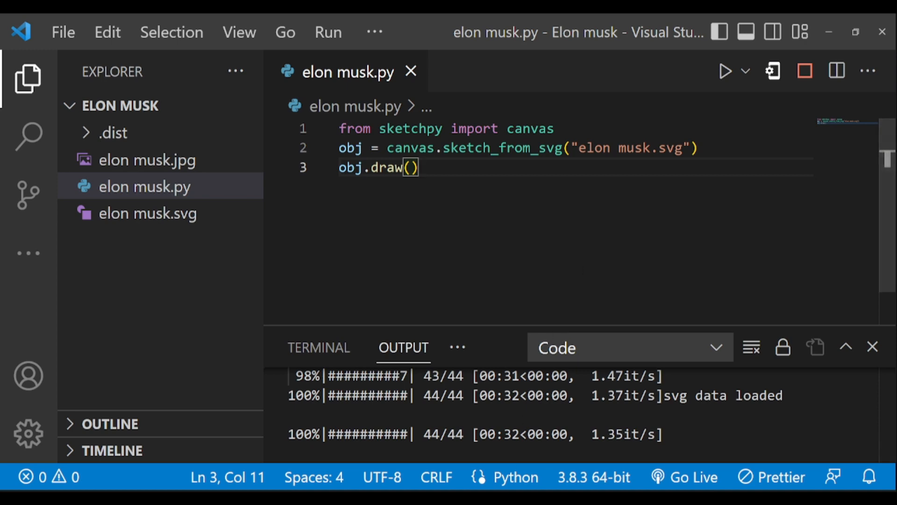
{"action": "left_click", "coordinate": [726, 71]}
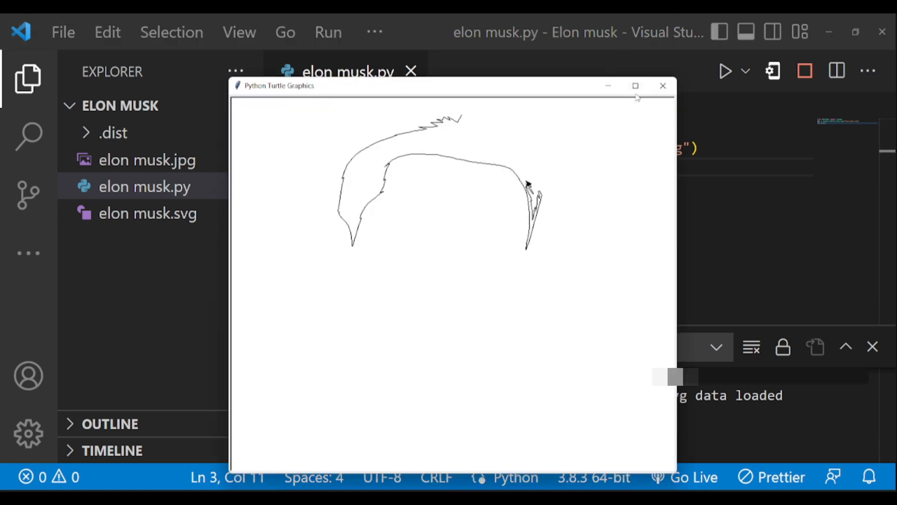
Maximize the Turtle Graphics window and let the Elon Musk portrait finish drawing.
{"action": "left_click", "coordinate": [636, 86]}
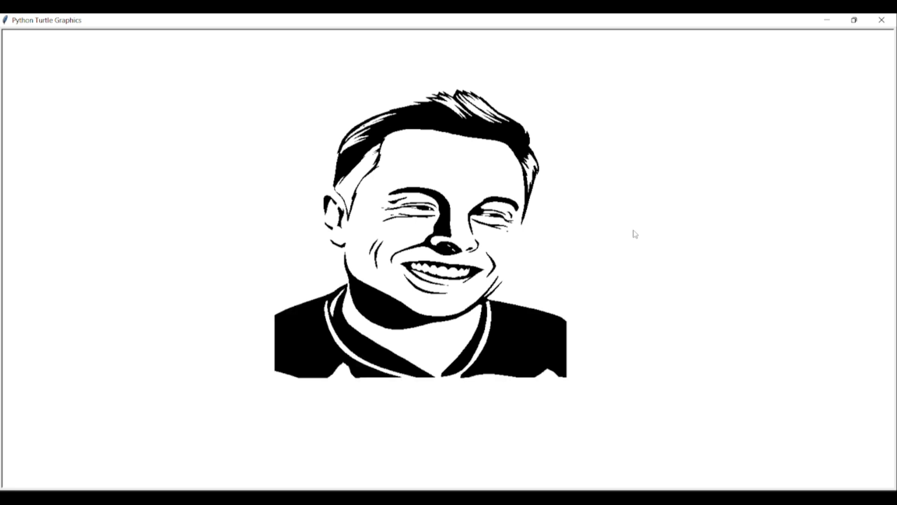
{"action": "mouse_move", "coordinate": [652, 243]}
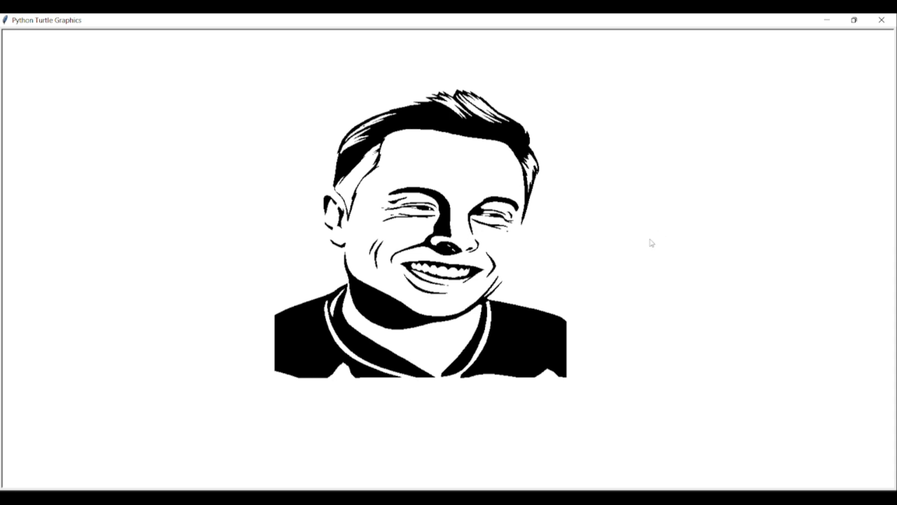
{"action": "mouse_move", "coordinate": [649, 246]}
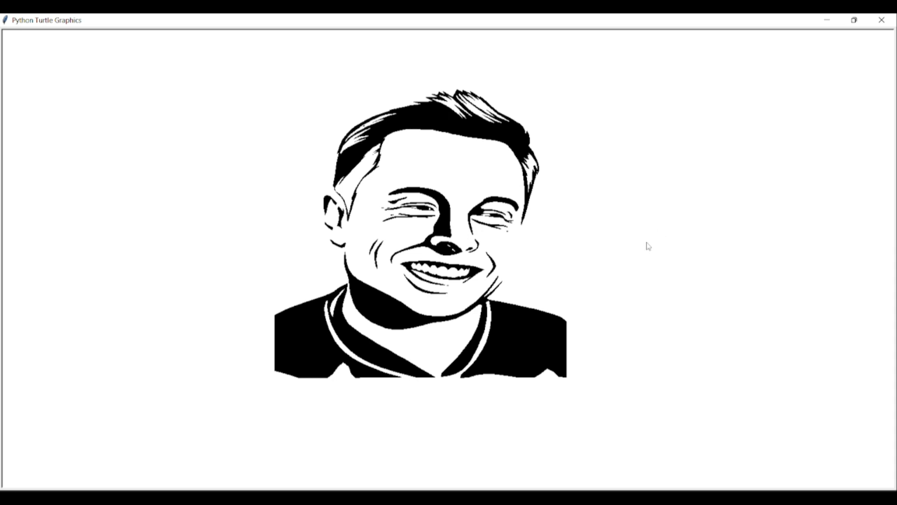